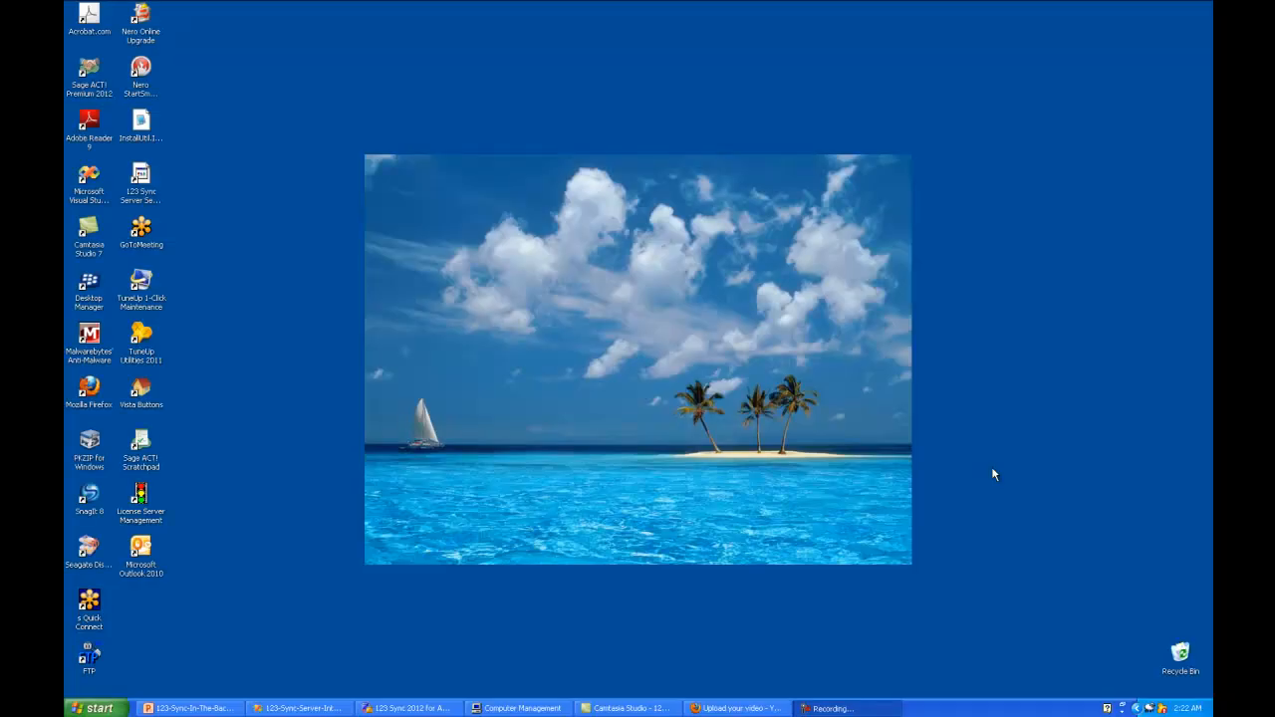
mouse_move(185, 640)
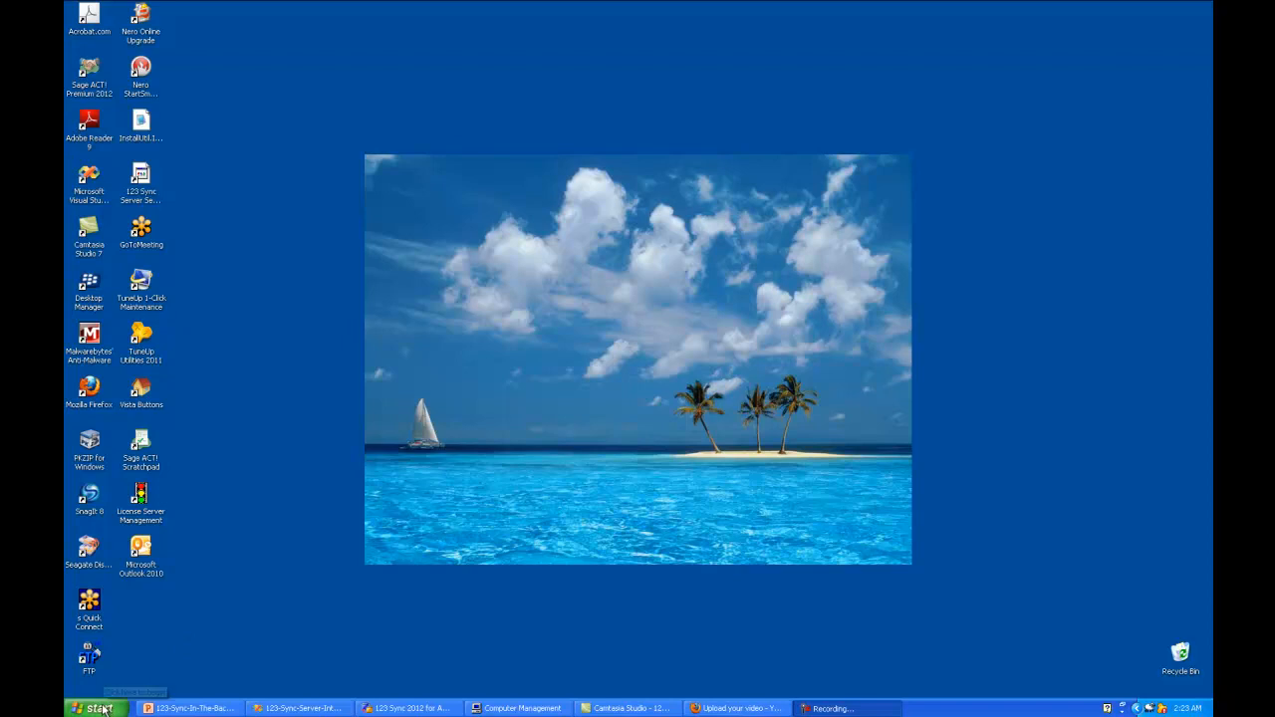
- Launch Start System Tray Background Manager from the 123 Sync Server 2012 Start menu group
left_click(97, 709)
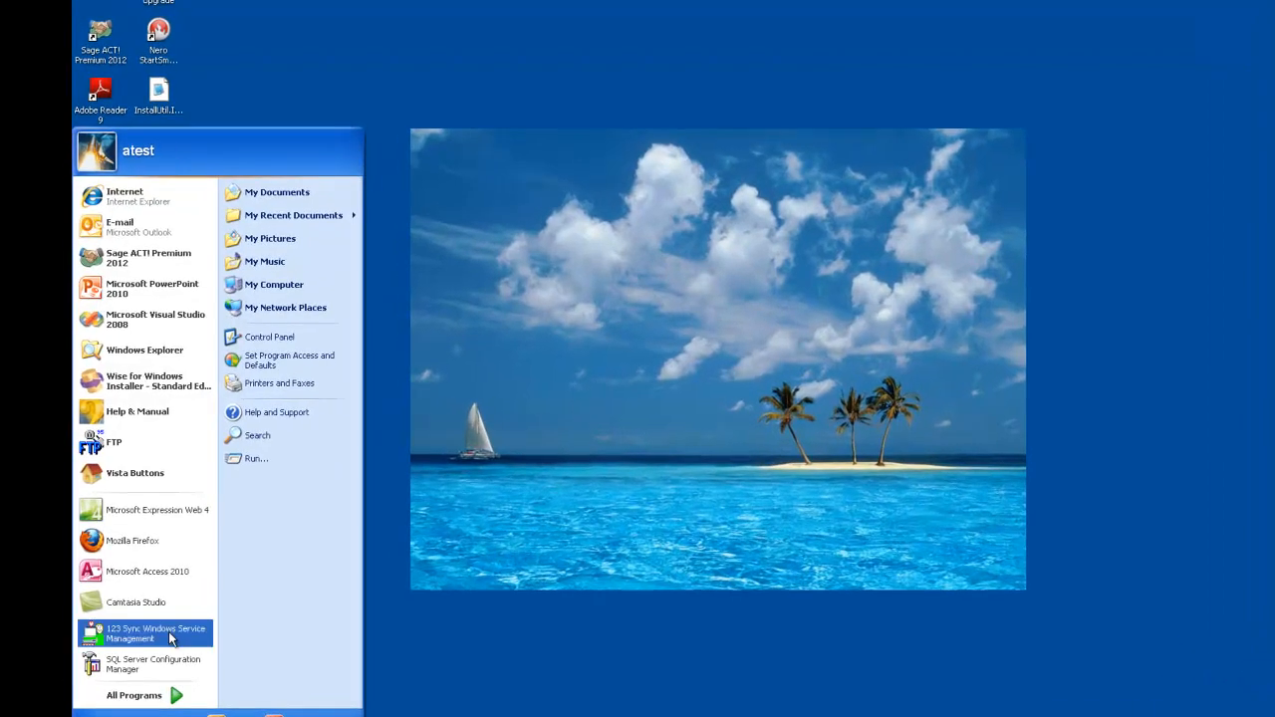
left_click(133, 695)
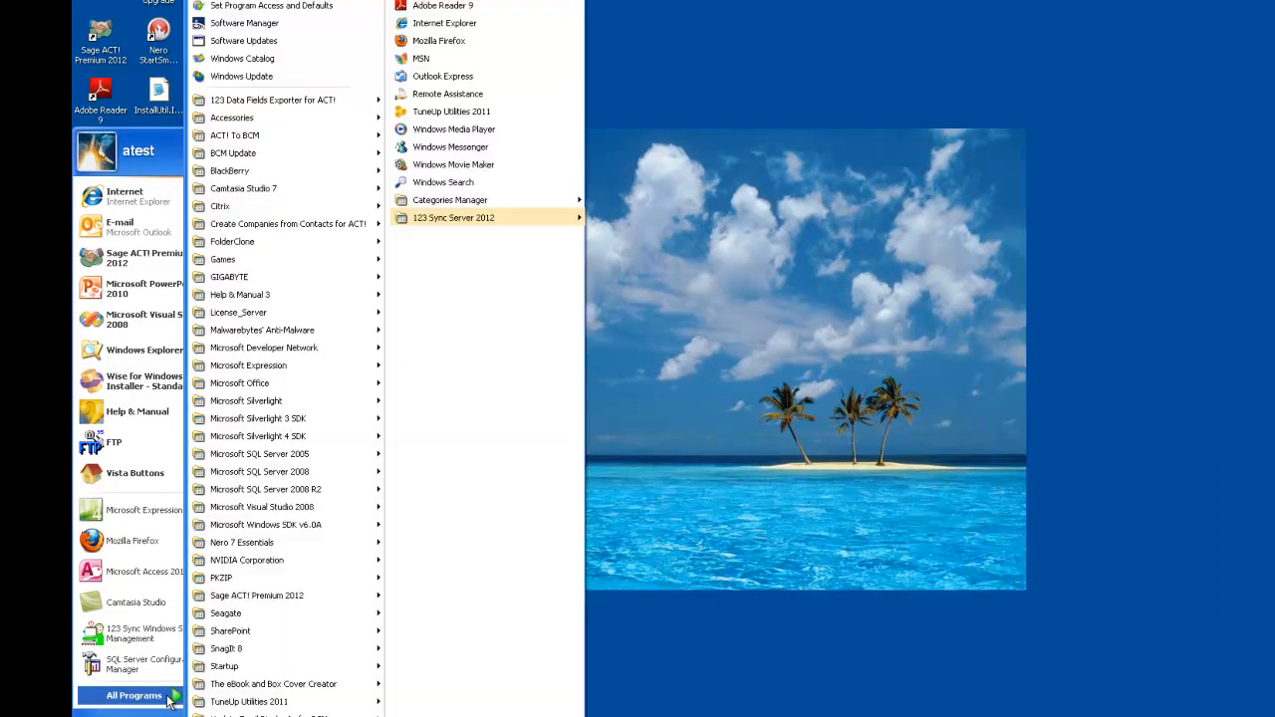
left_click(454, 217)
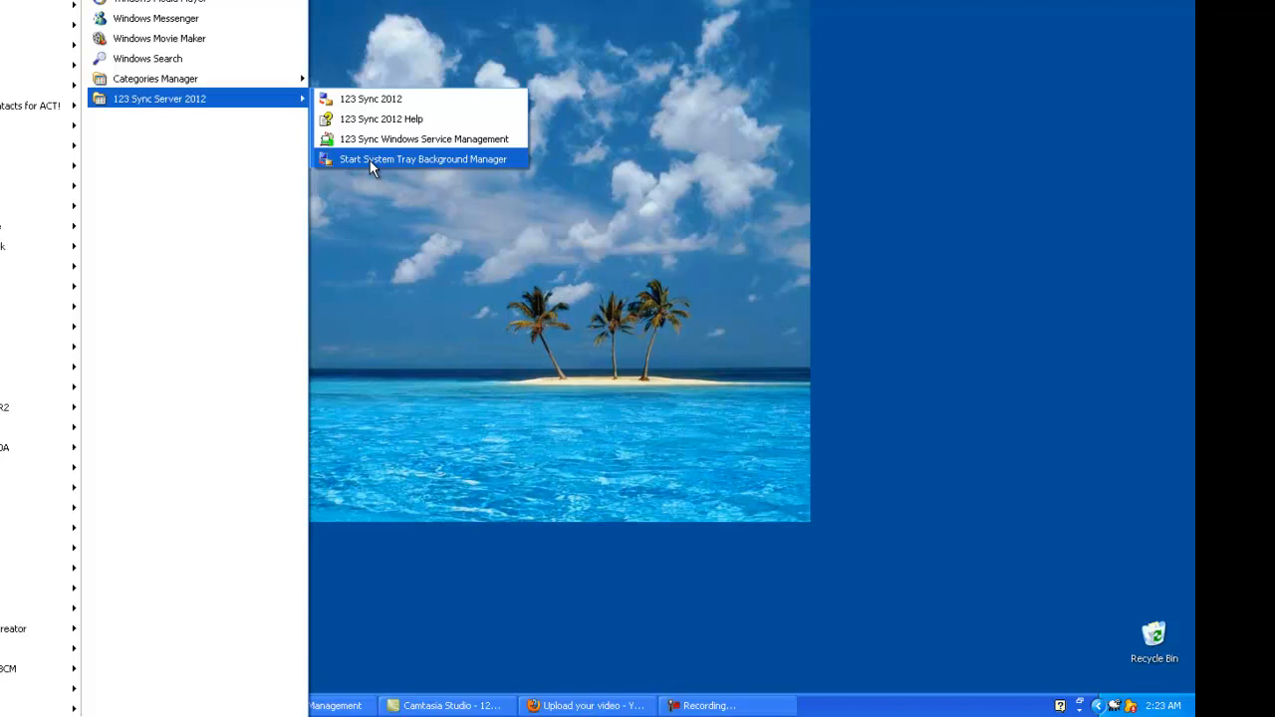
left_click(422, 159)
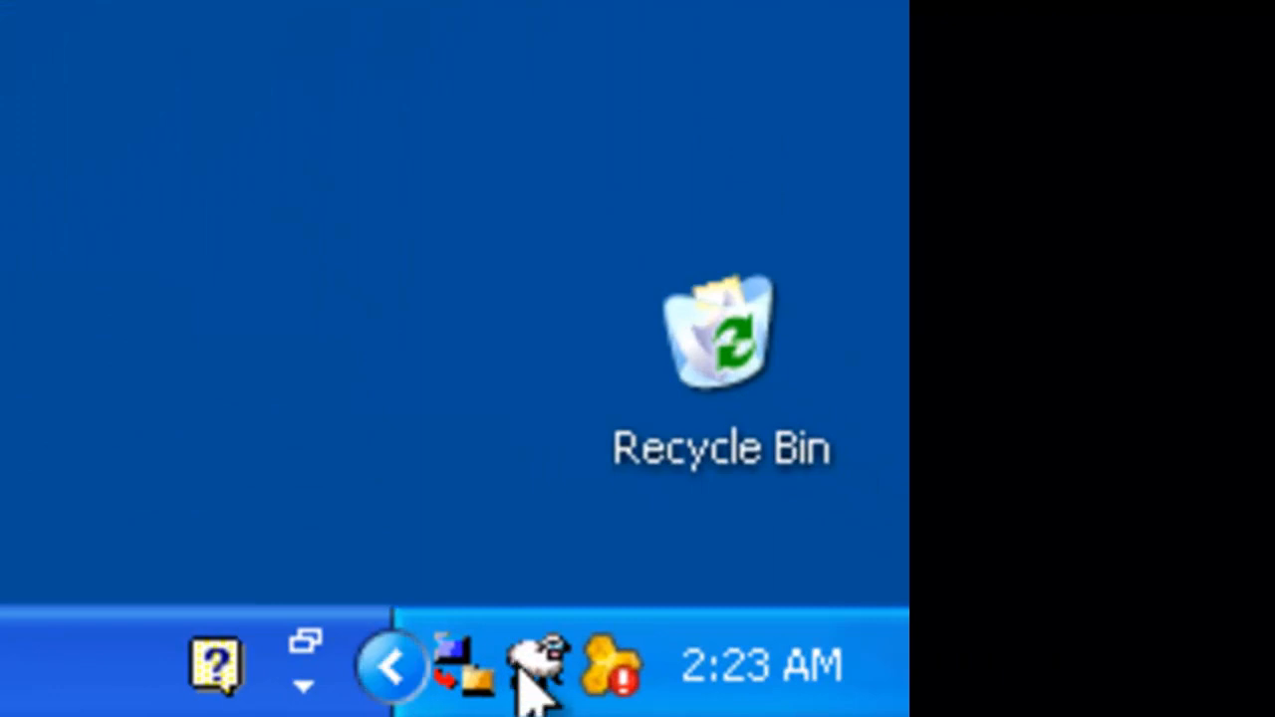
mouse_move(459, 667)
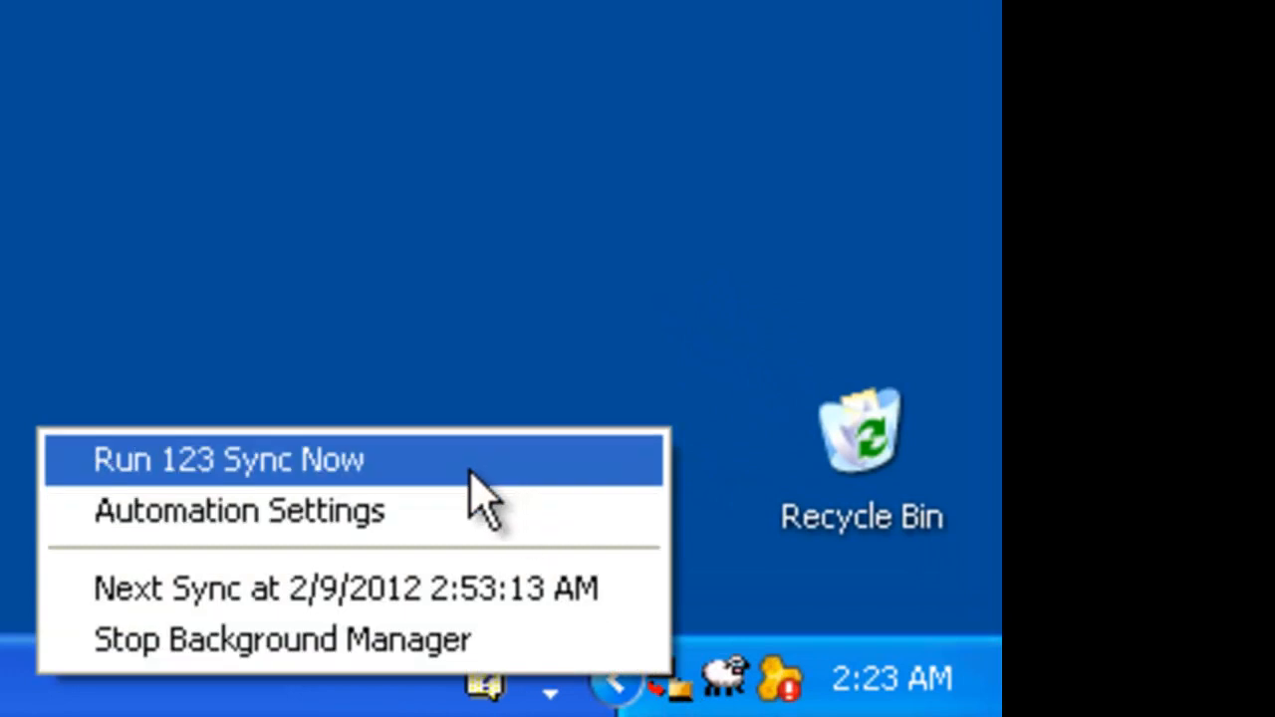
- Show the 123 Sync tray menu, noting the 2:53 AM sync, then choose Stop Background Manager
left_click(239, 510)
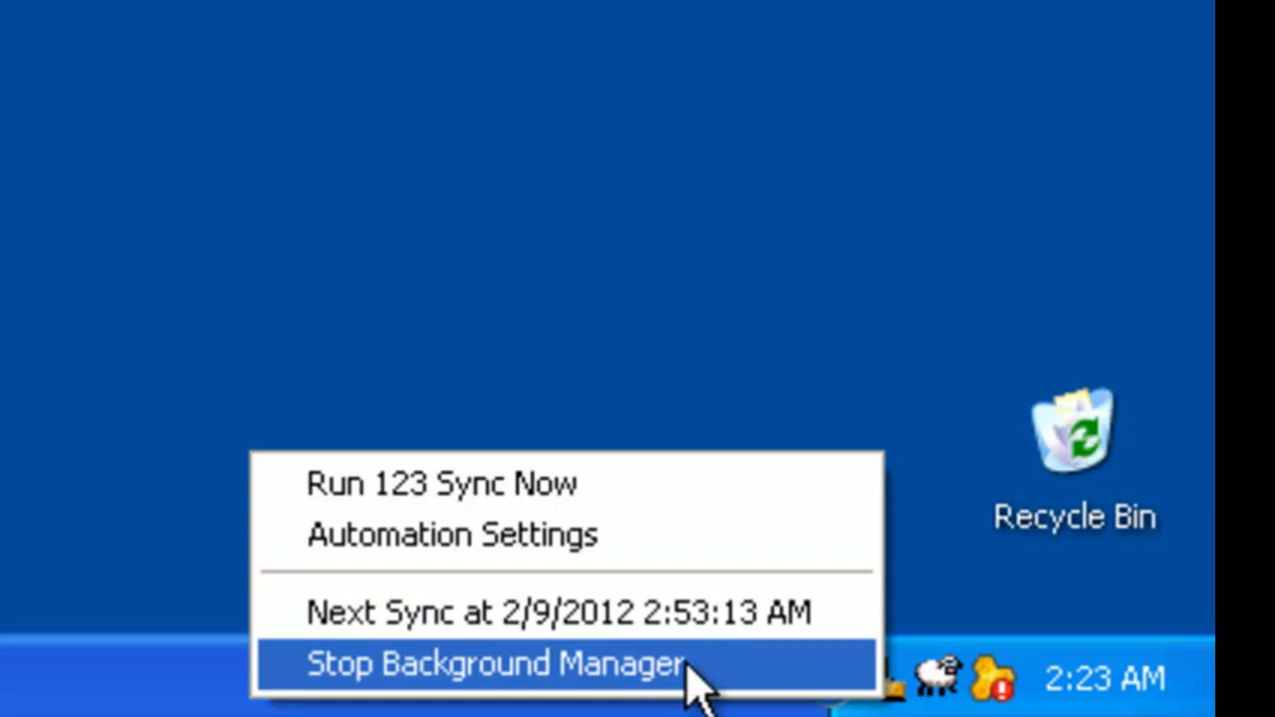
left_click(495, 664)
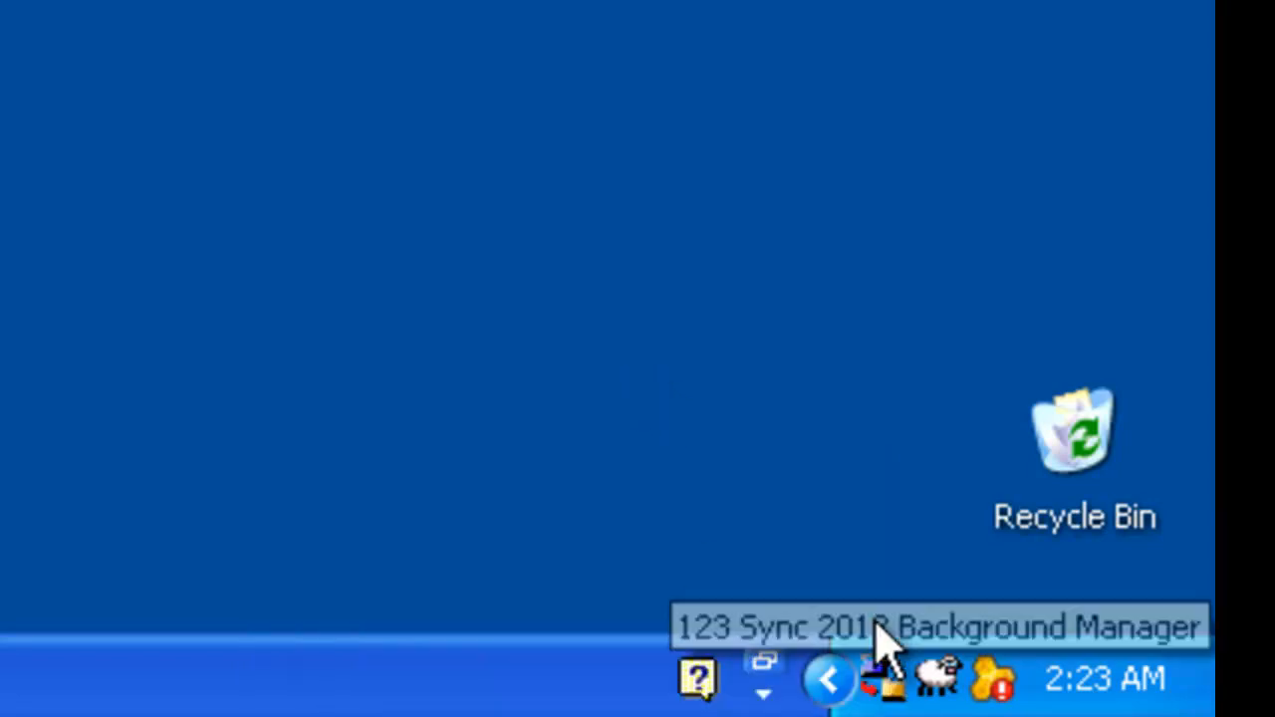
mouse_move(636, 368)
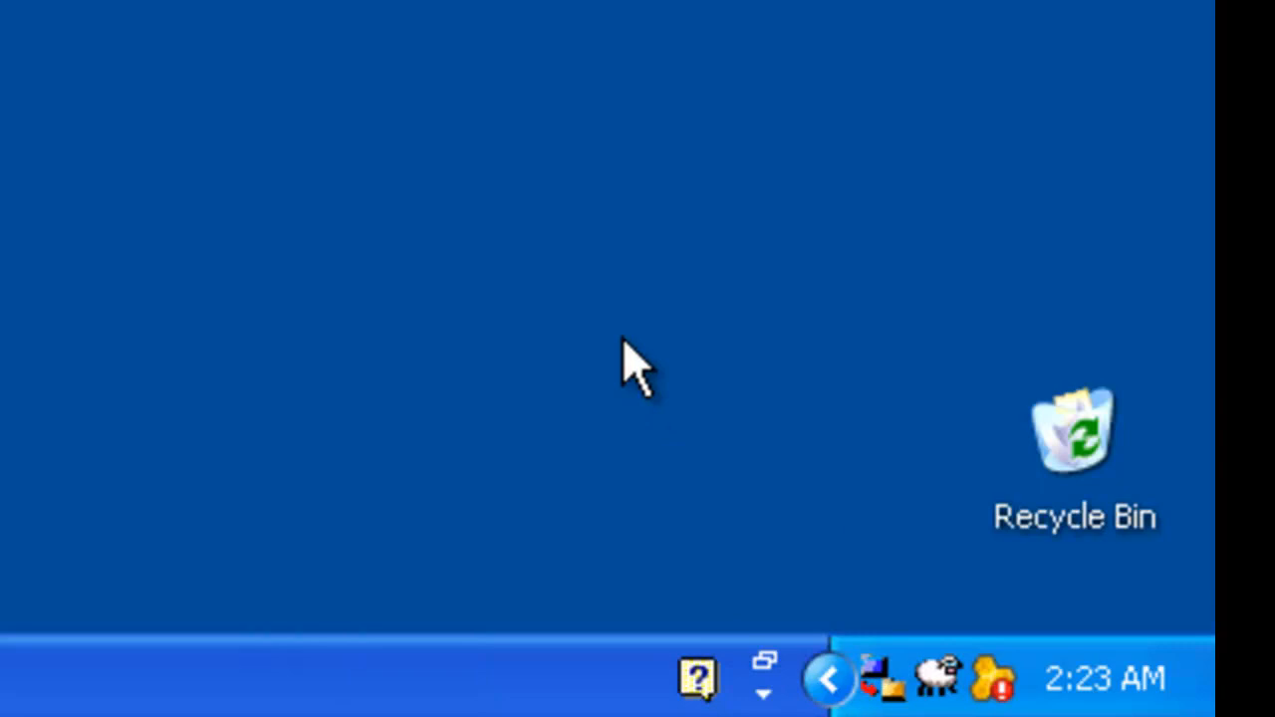
mouse_move(633, 369)
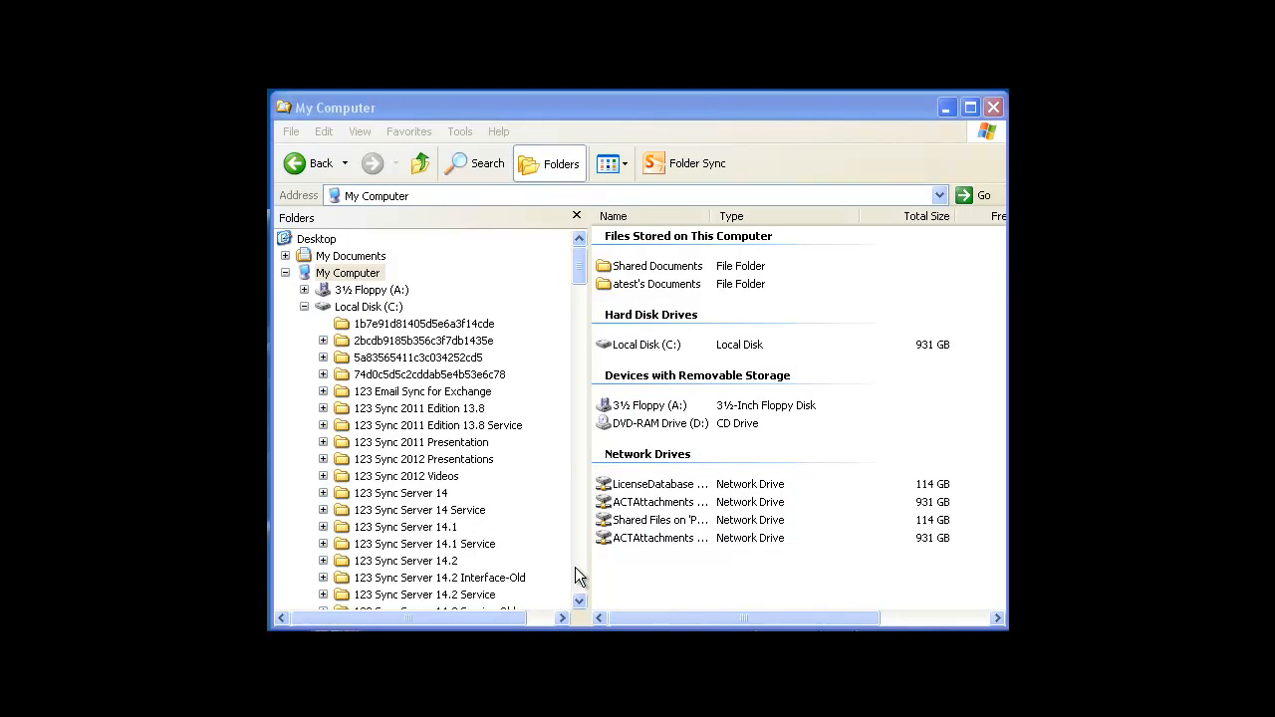
- Open C:\Program Files\123-sync-2012 and scroll to 123-Sync-Background-Manager.exe (version 2.2.0.2)
scroll("down", 3)
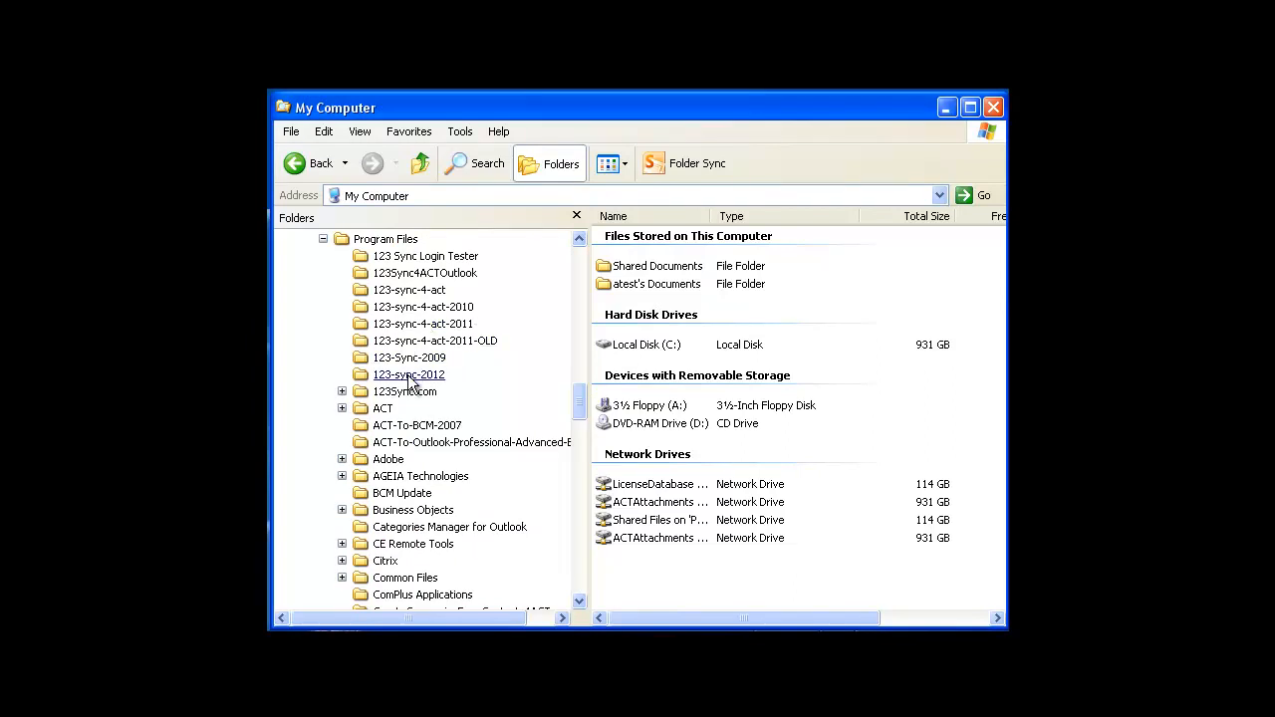
double_click(409, 373)
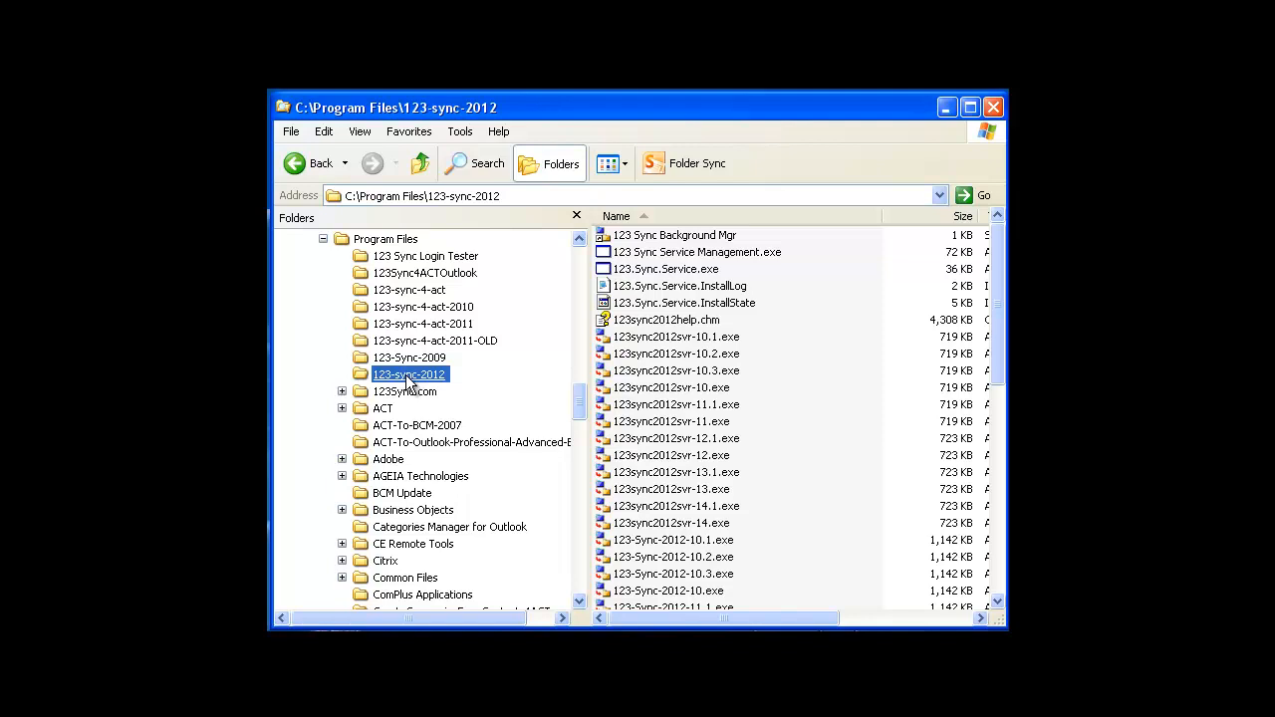
scroll("down", 3)
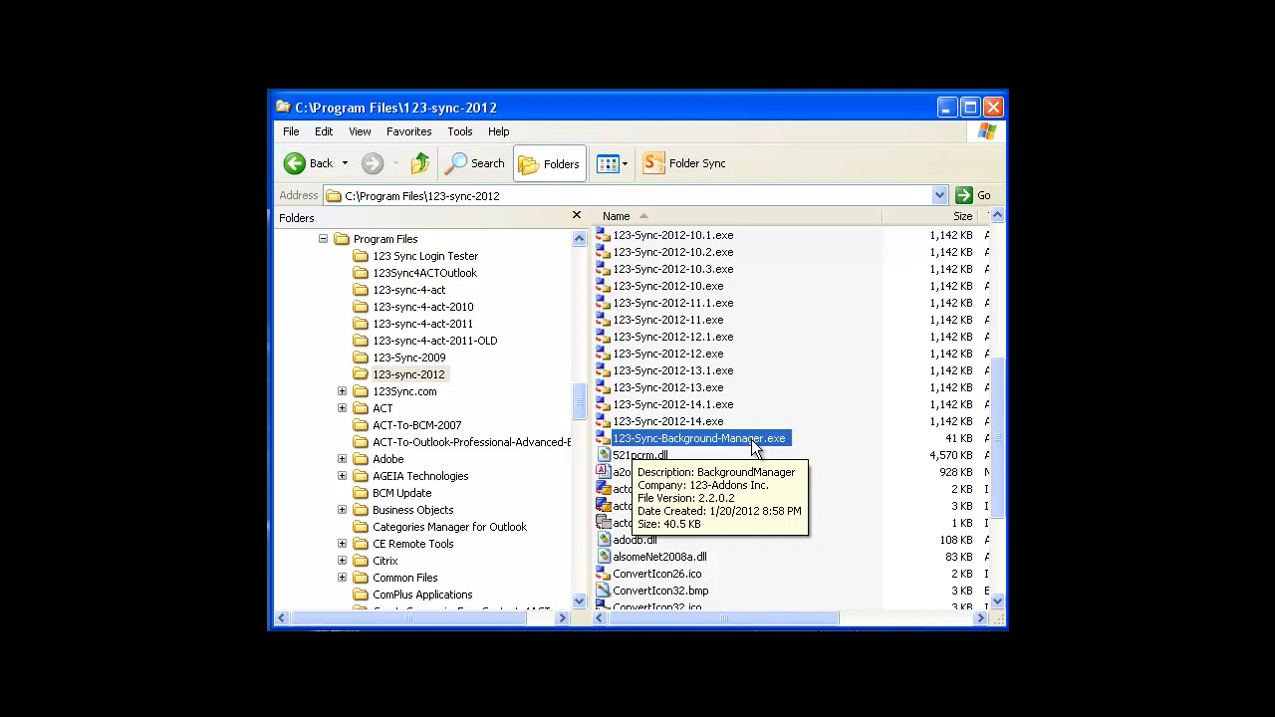
mouse_move(749, 445)
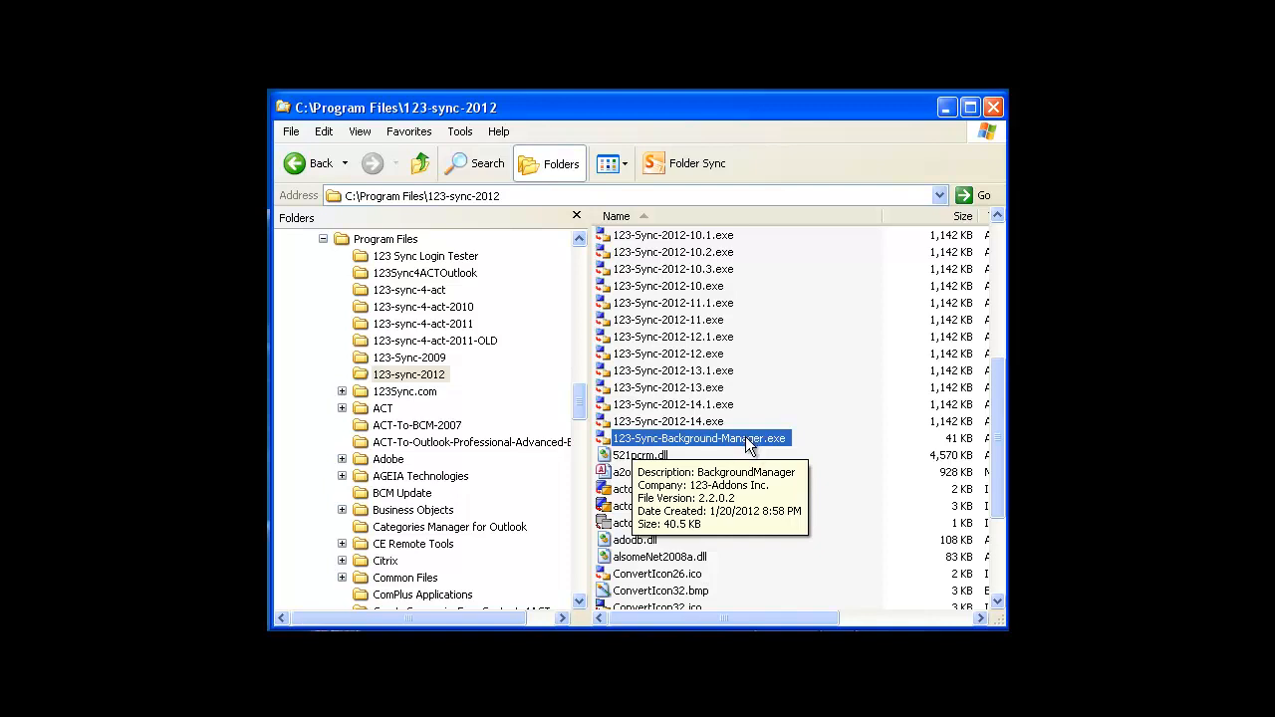
mouse_move(732, 445)
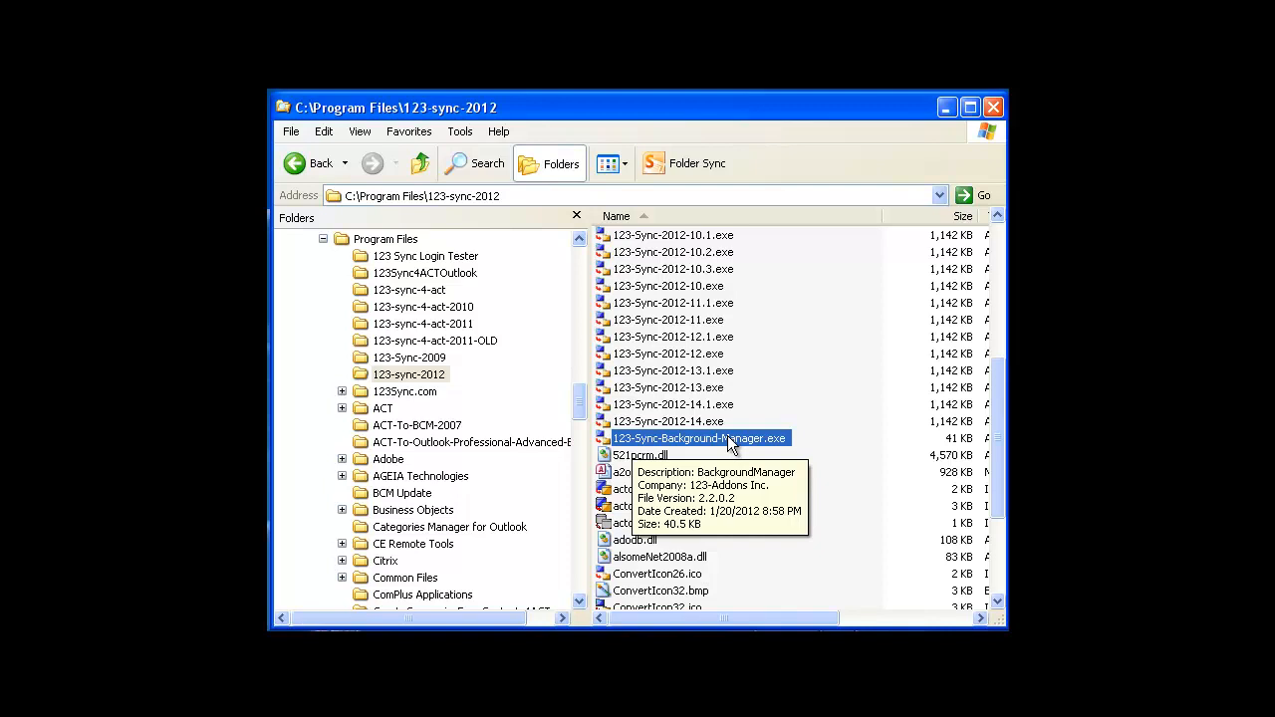